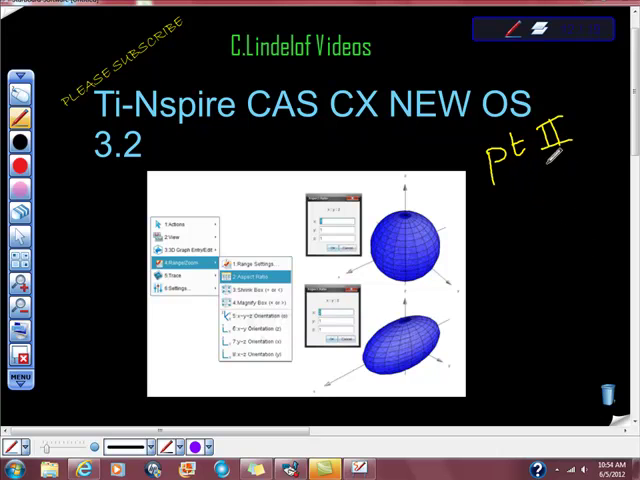
pyautogui.moveTo(543, 363)
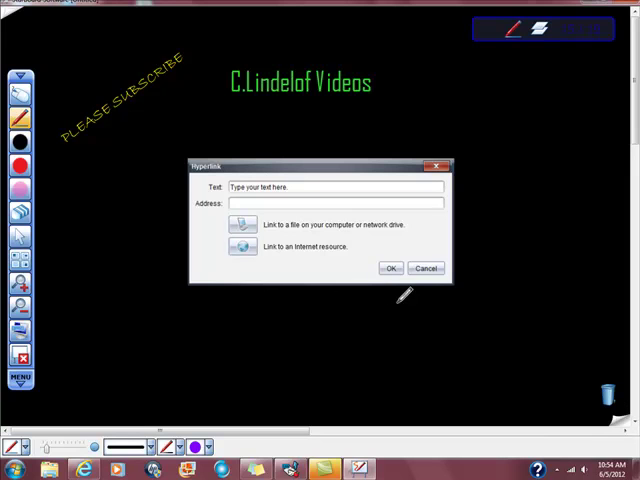
pyautogui.moveTo(543, 356)
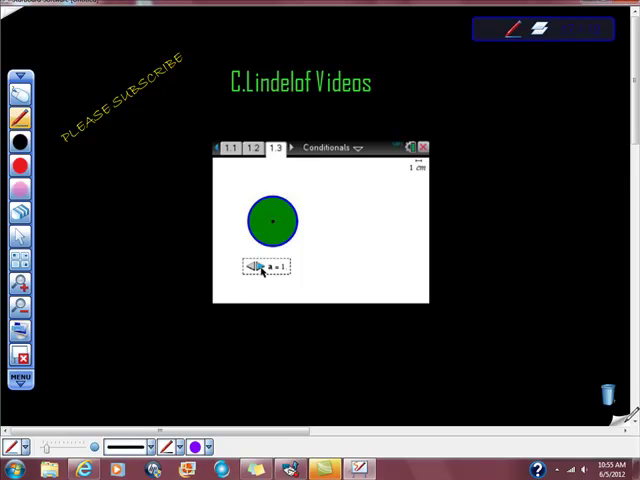
# Step: Remove the embedded TI-Nspire Conditionals document from the page
pyautogui.click(422, 147)
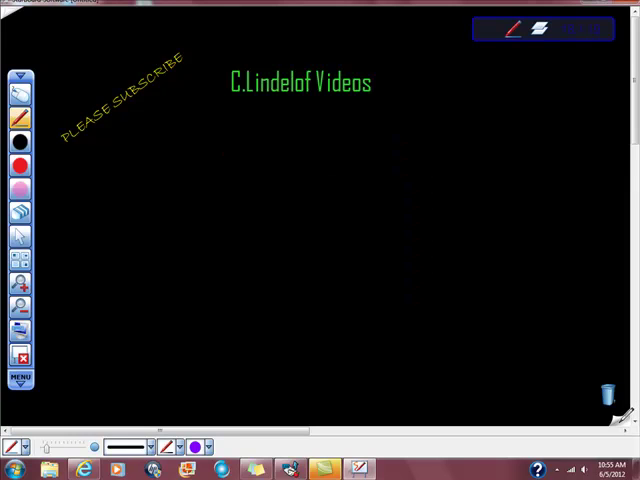
pyautogui.moveTo(251, 227)
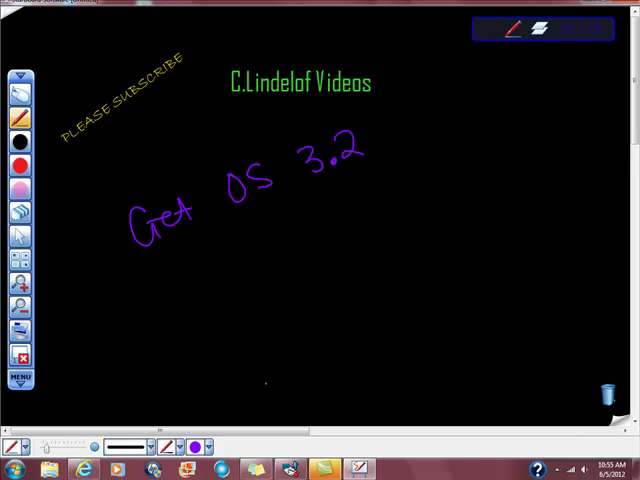
pyautogui.moveTo(253, 387)
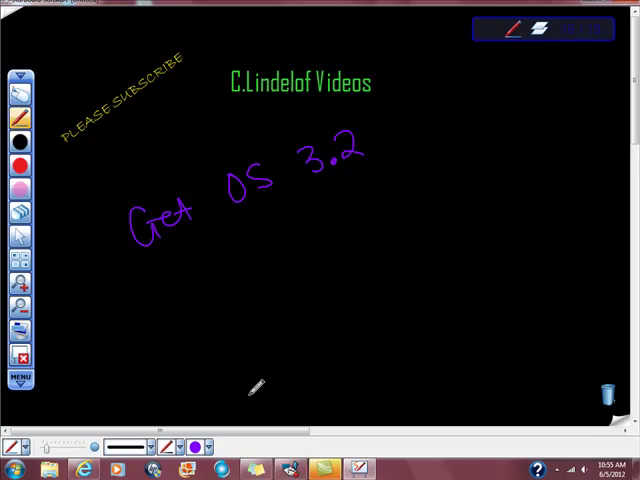